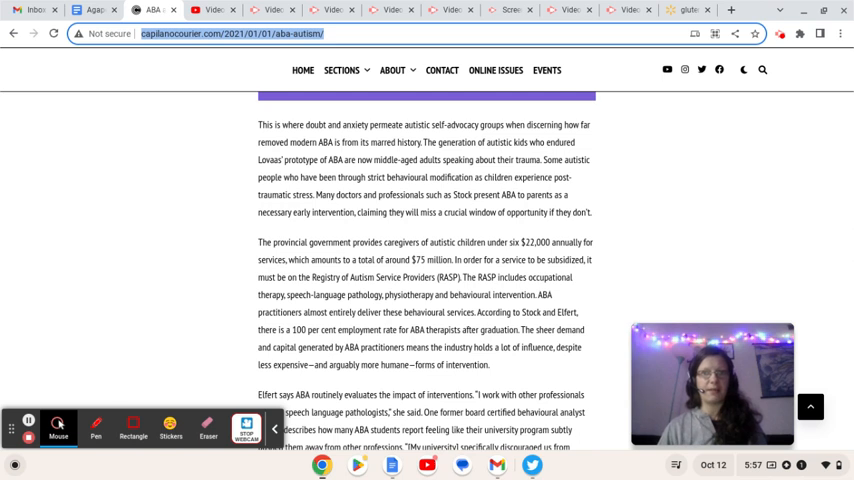
mouse_move(578, 368)
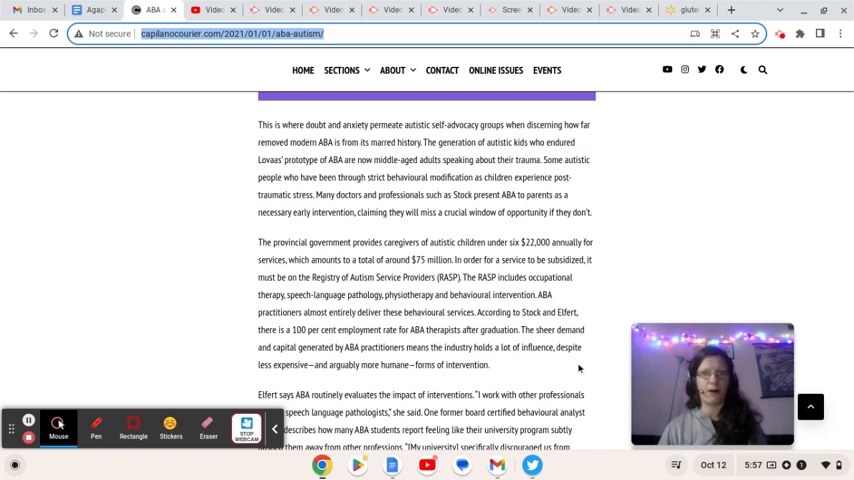
- Scroll the Capilano Courier ABA article down to the government funding and practitioner interventions section
scroll("down", 3)
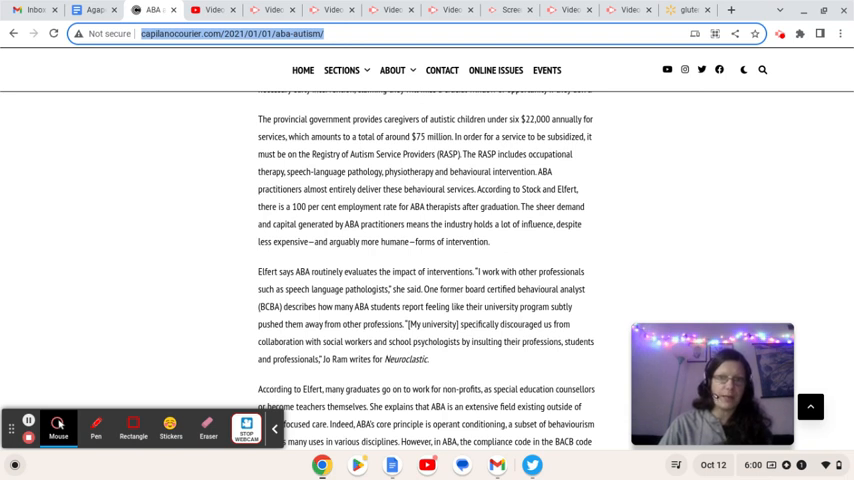
- Scroll further through the article to Ellert's comments on registered providers and interventions
scroll("down", 3)
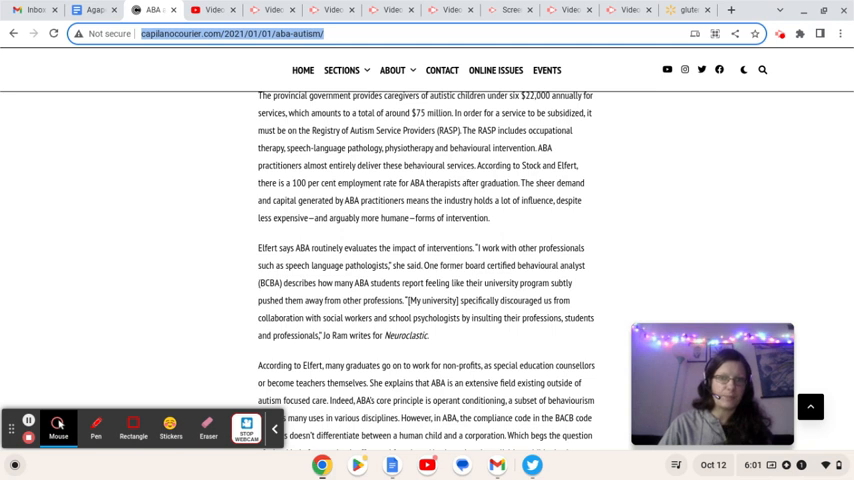
scroll("down", 3)
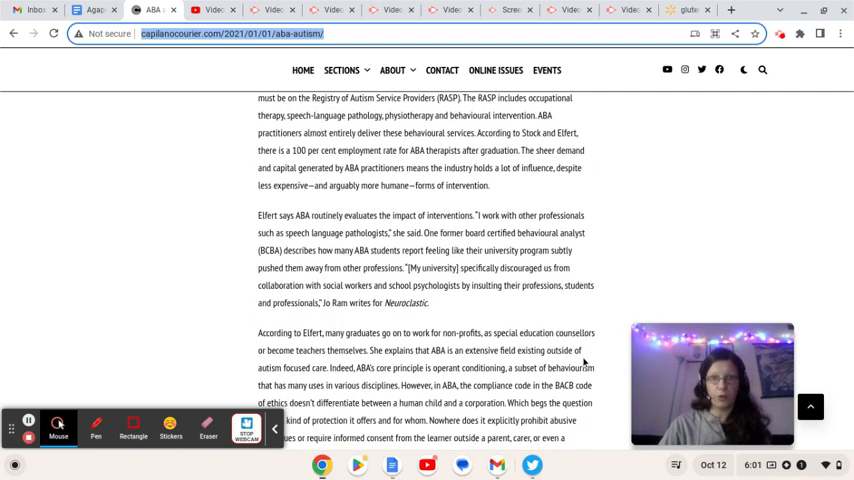
scroll("down", 3)
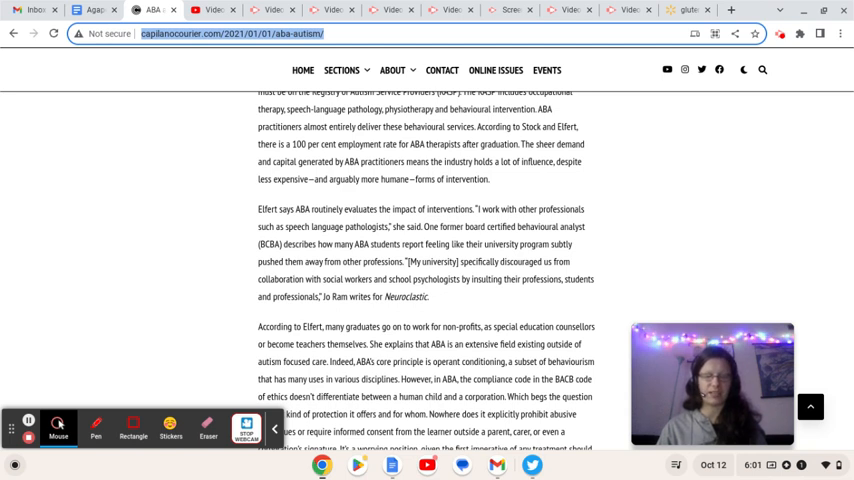
mouse_move(374, 290)
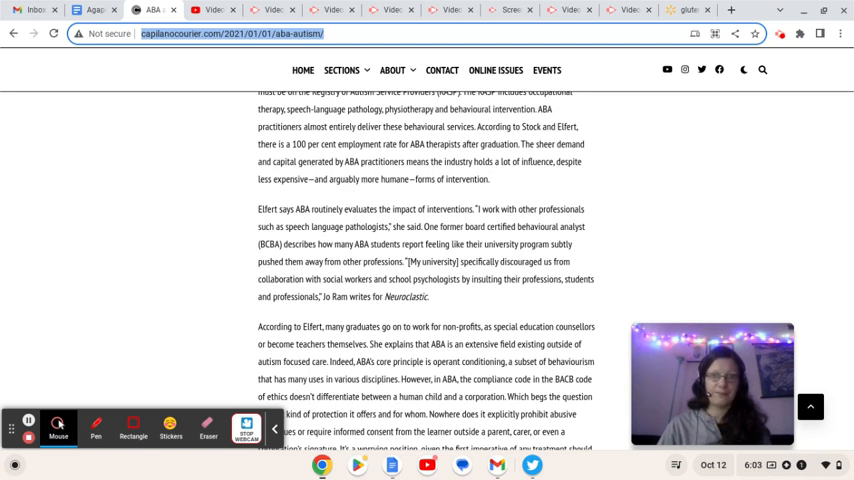
scroll("down", 3)
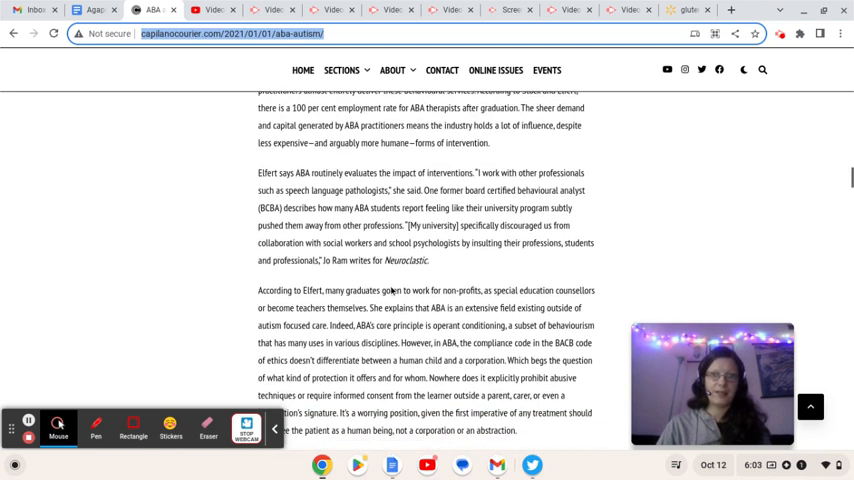
scroll("down", 3)
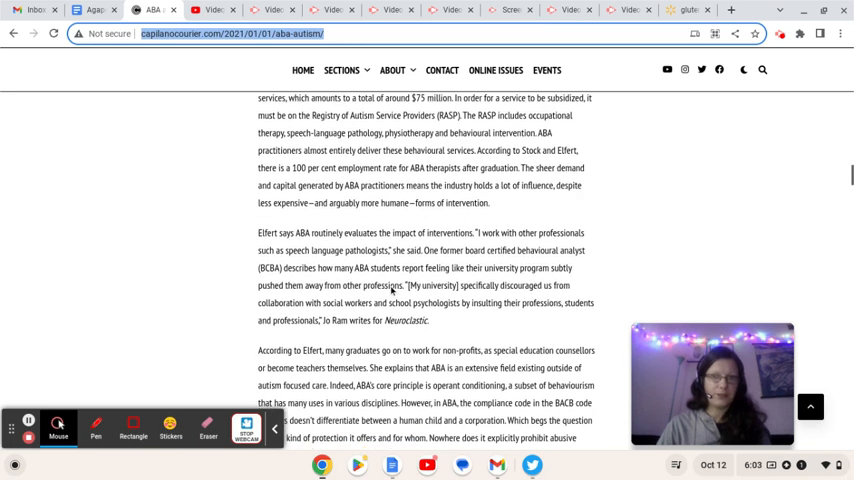
scroll("up", 3)
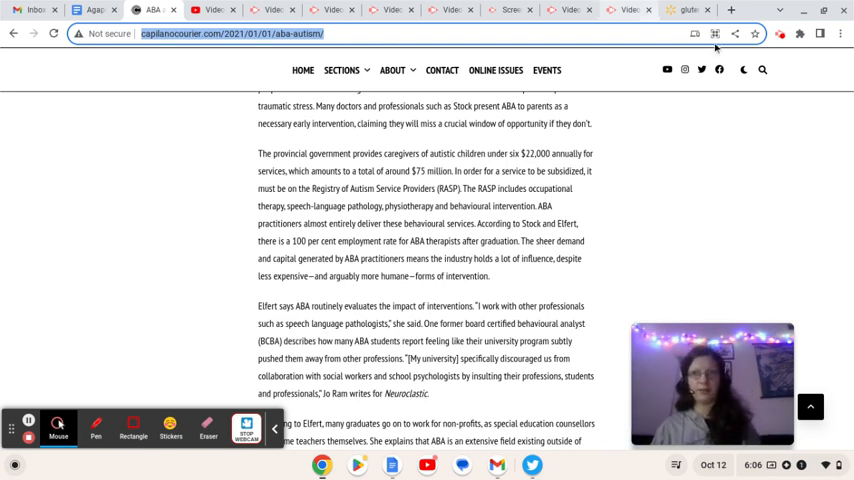
- Return the article view to the early-intervention claims above the provincial funding paragraph
left_click(780, 32)
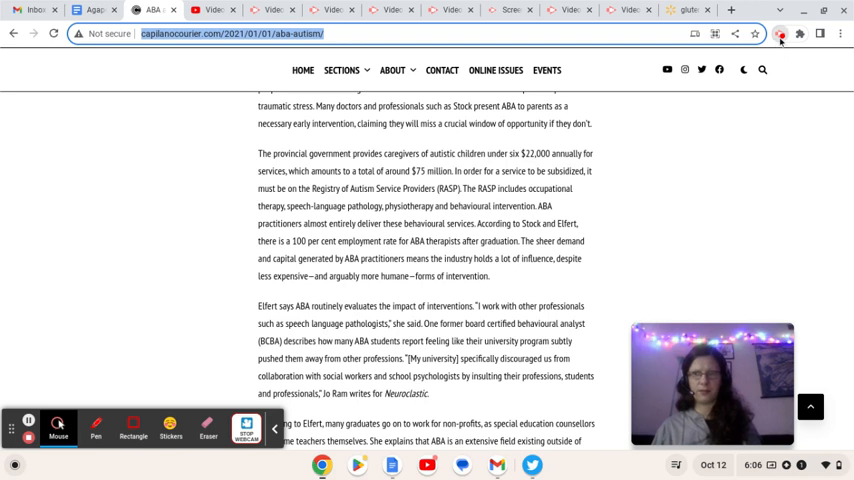